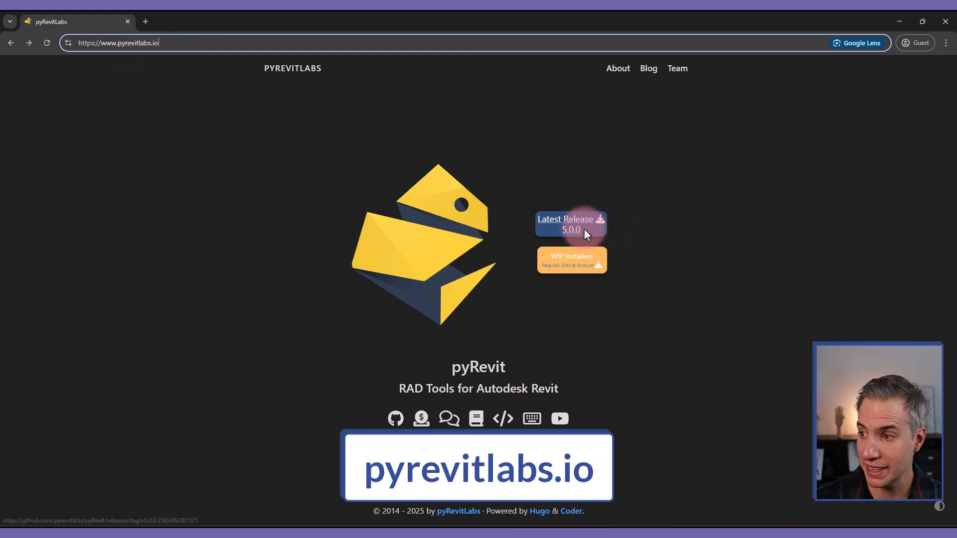
View the pyRevit 5.0.0 release page from pyrevitlabs.io and read down to its Downloads section.
click(570, 223)
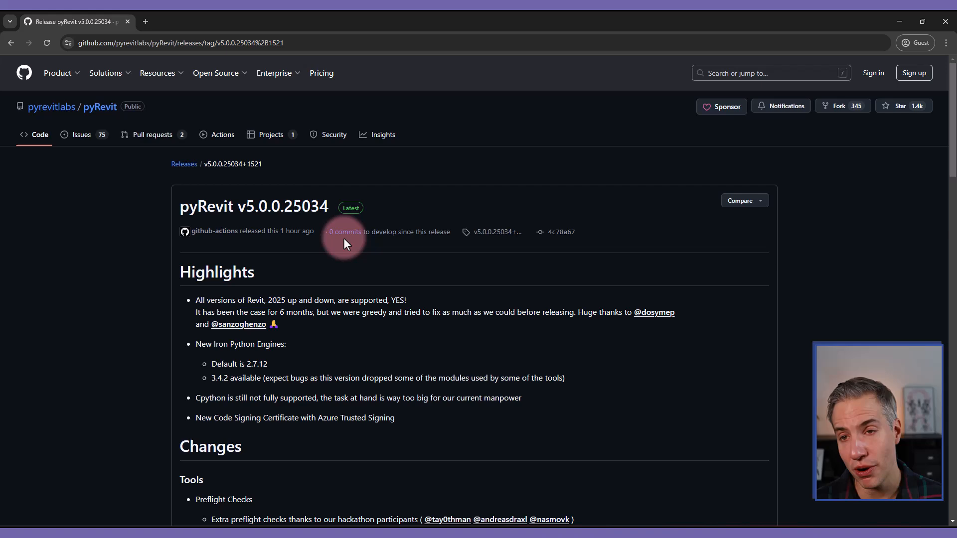
scroll(down, 3)
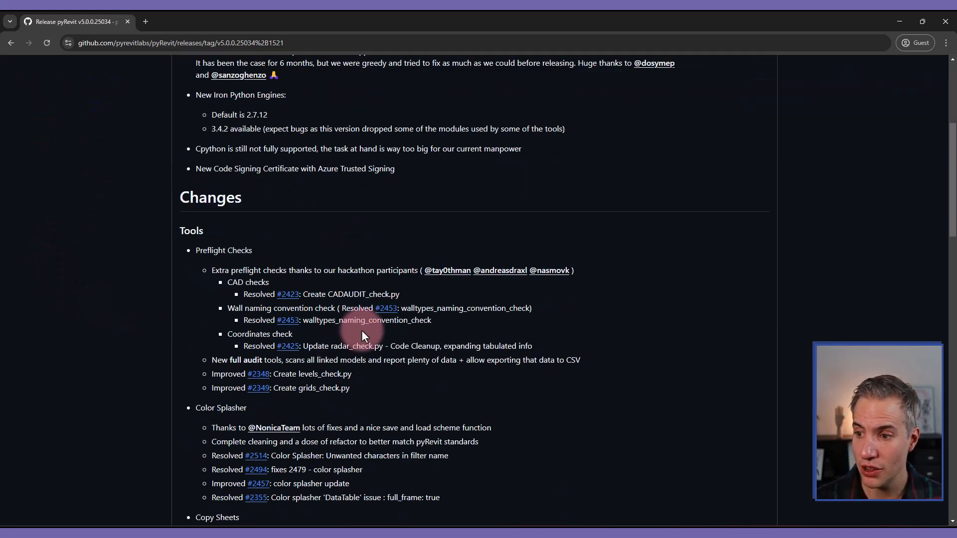
scroll(down, 3)
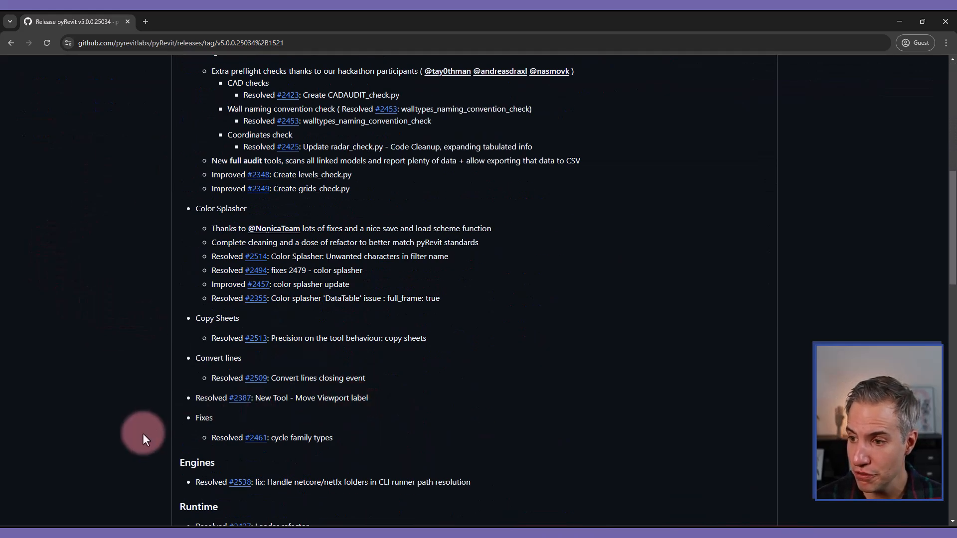
scroll(down, 3)
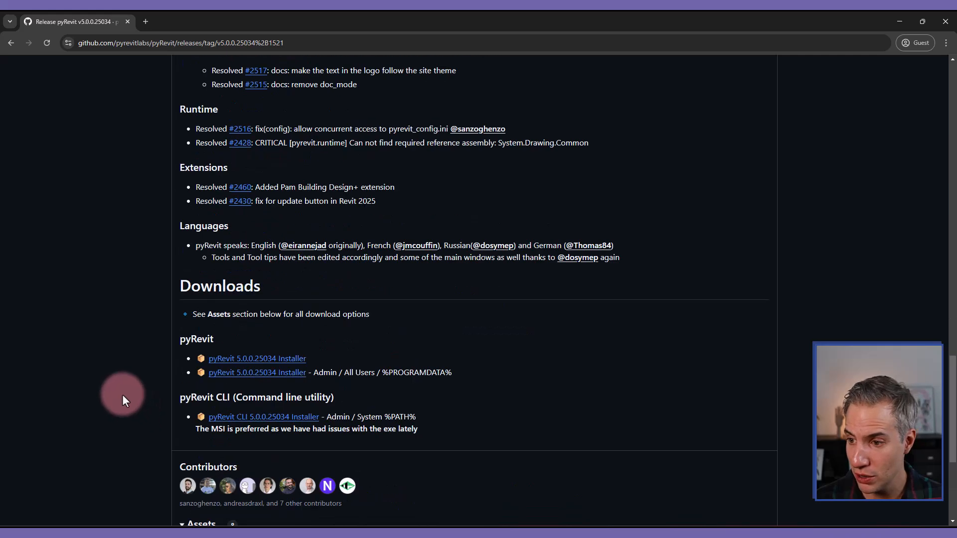
scroll(down, 3)
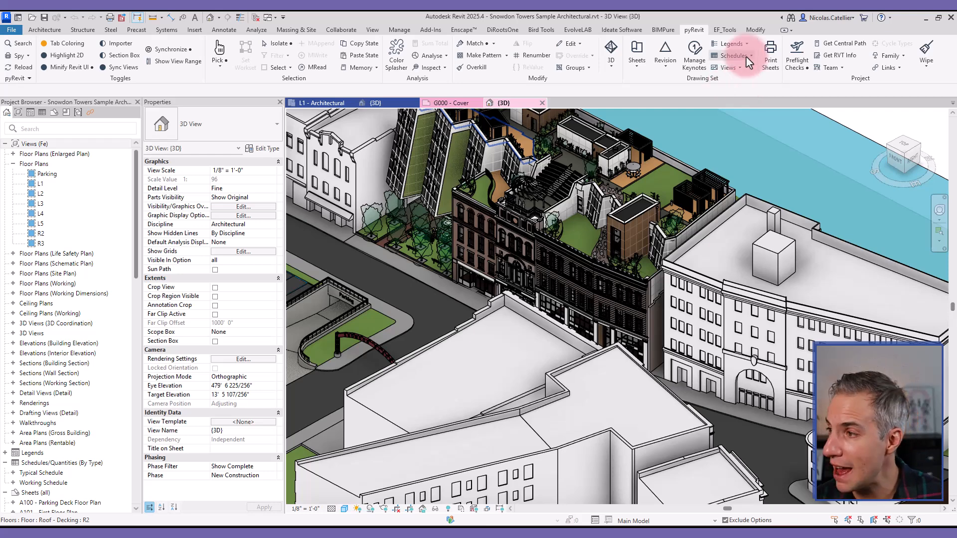
mouse_move(797, 50)
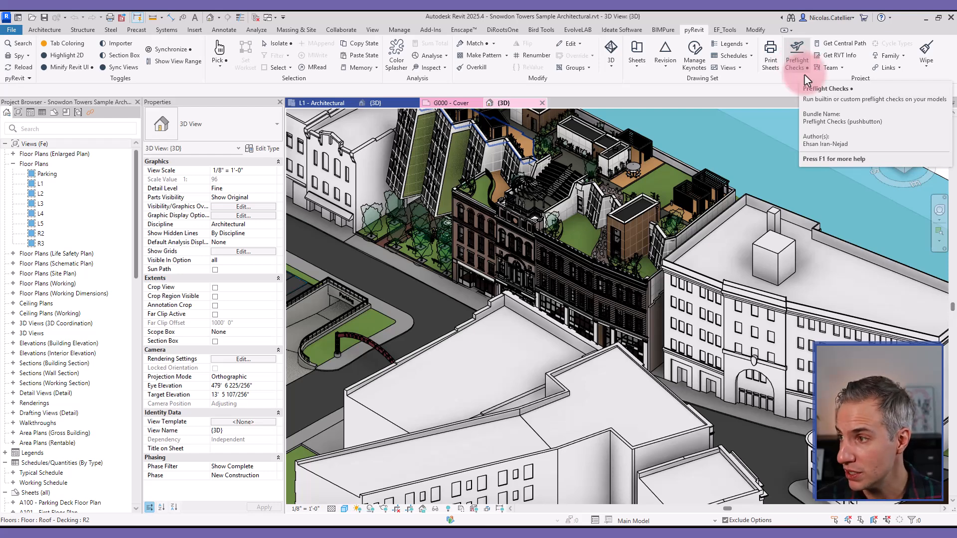
Launch Preflight Checks in alternate mode (Shift-click) so it offers to export collected data.
click(797, 47)
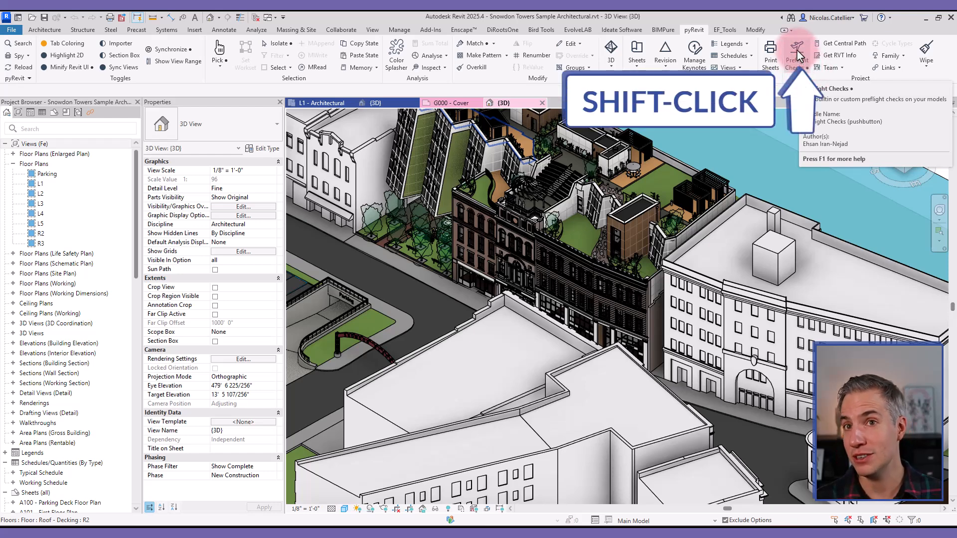
click(796, 47)
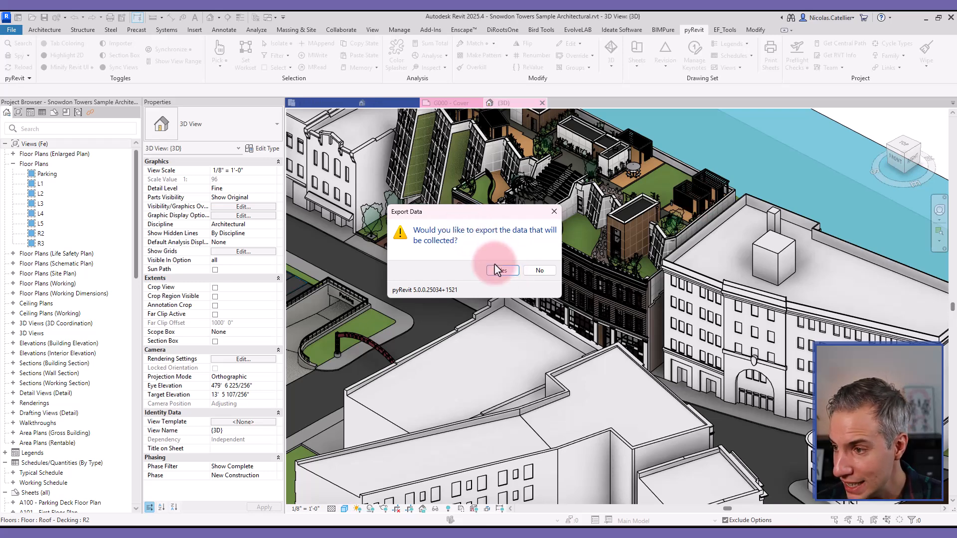
Accept exporting the collected data and choose Desktop as the export folder.
click(503, 270)
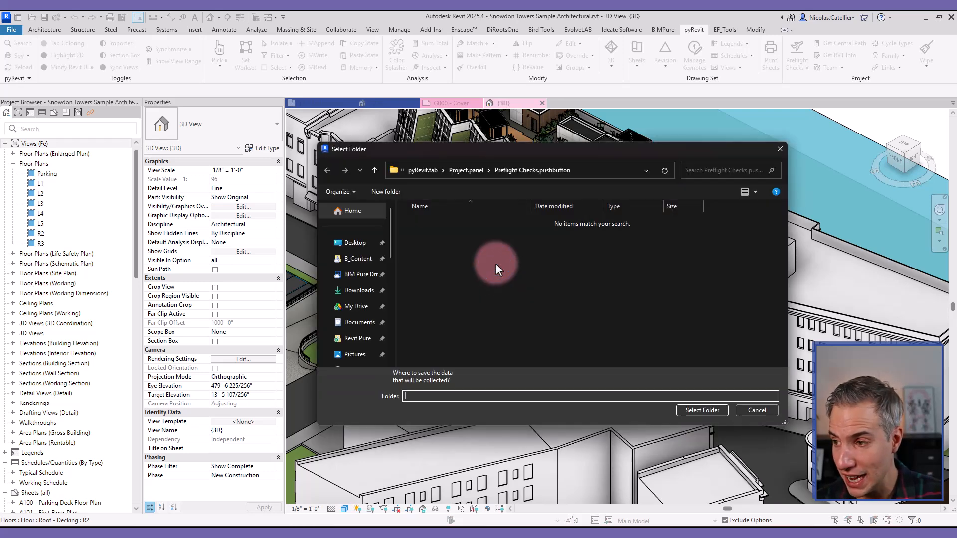
click(355, 242)
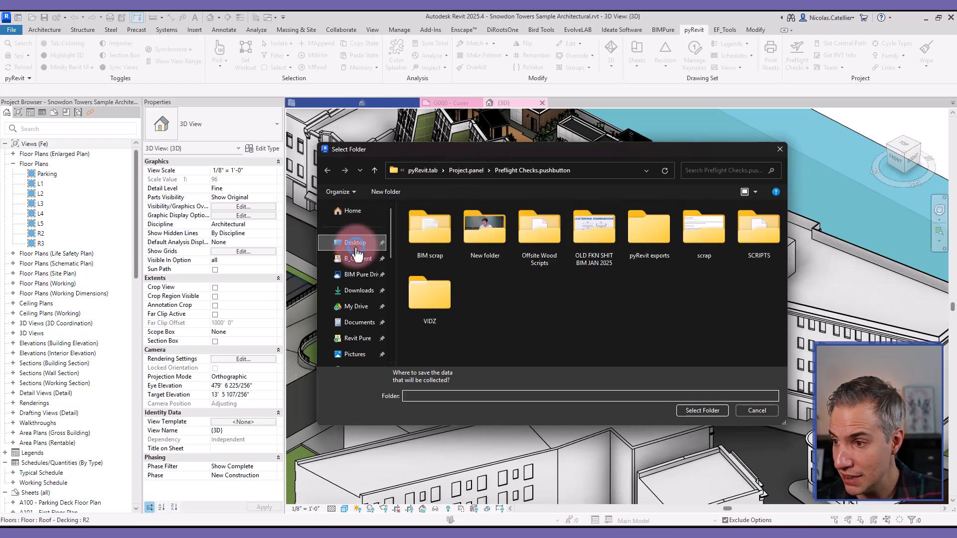
click(355, 242)
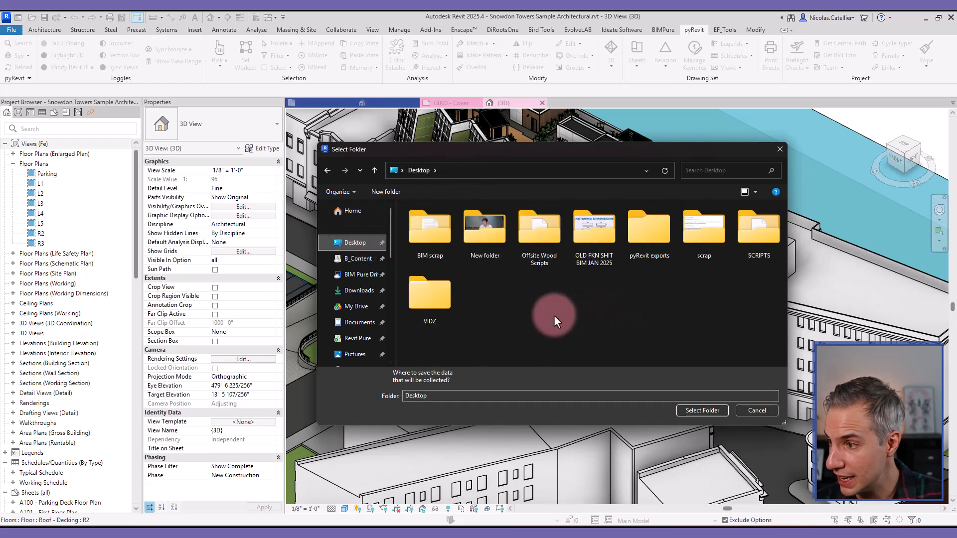
click(649, 227)
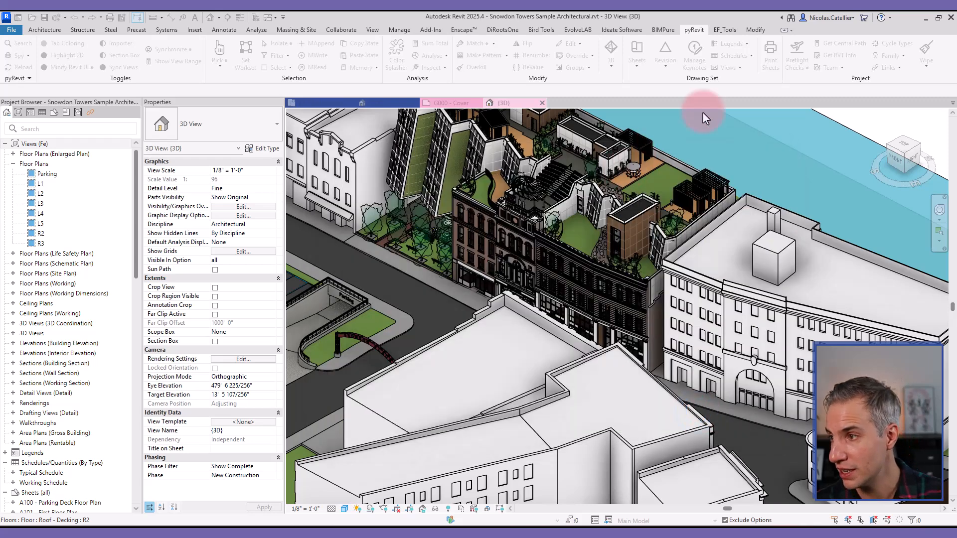
mouse_move(797, 54)
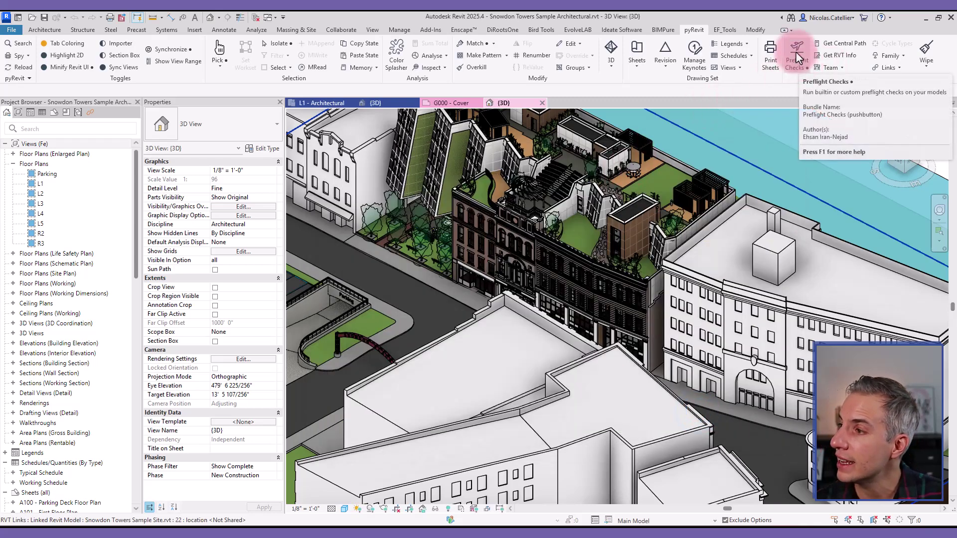
Run the Model Checker preflight check to report phases and the 37,798-element count.
click(796, 48)
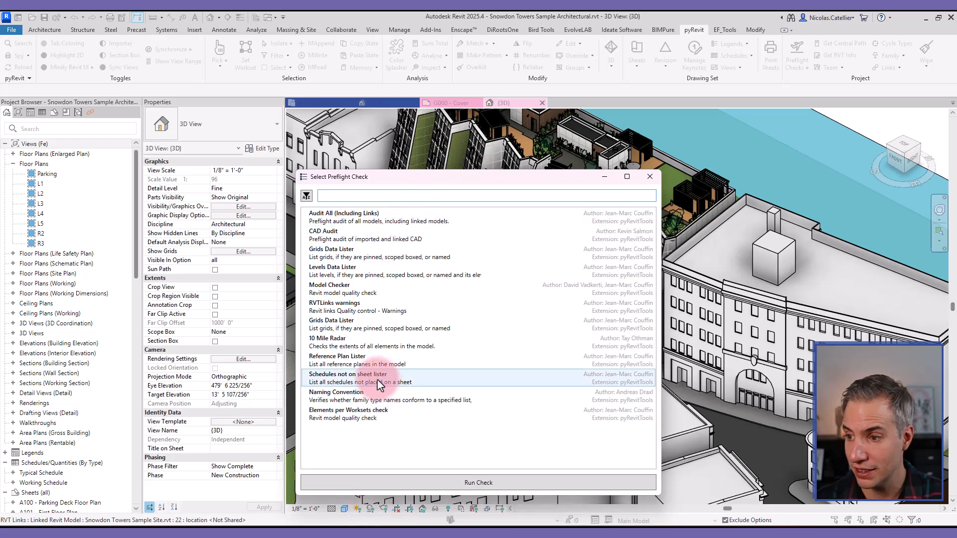
click(329, 290)
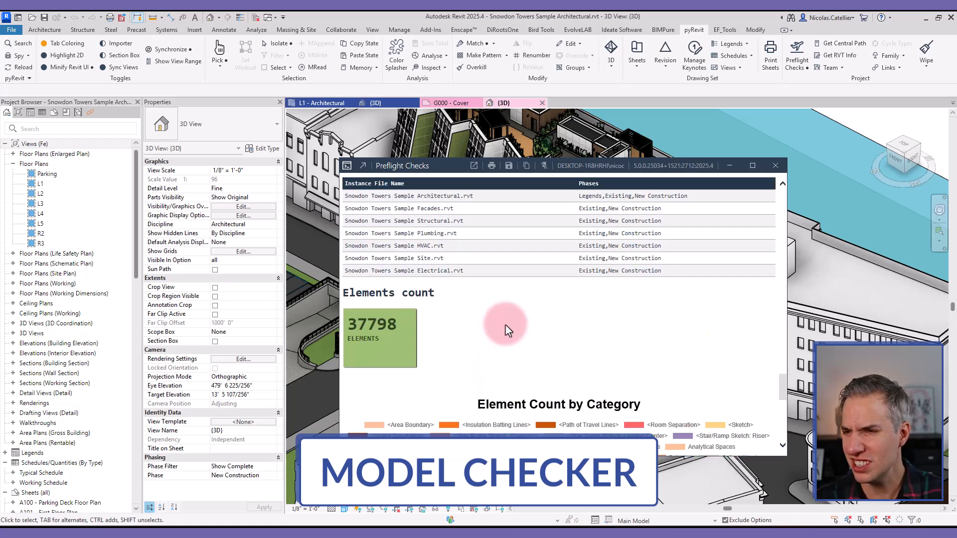
Read through the Model Checker report, then run the Audit All (Including Links) check.
scroll(down, 3)
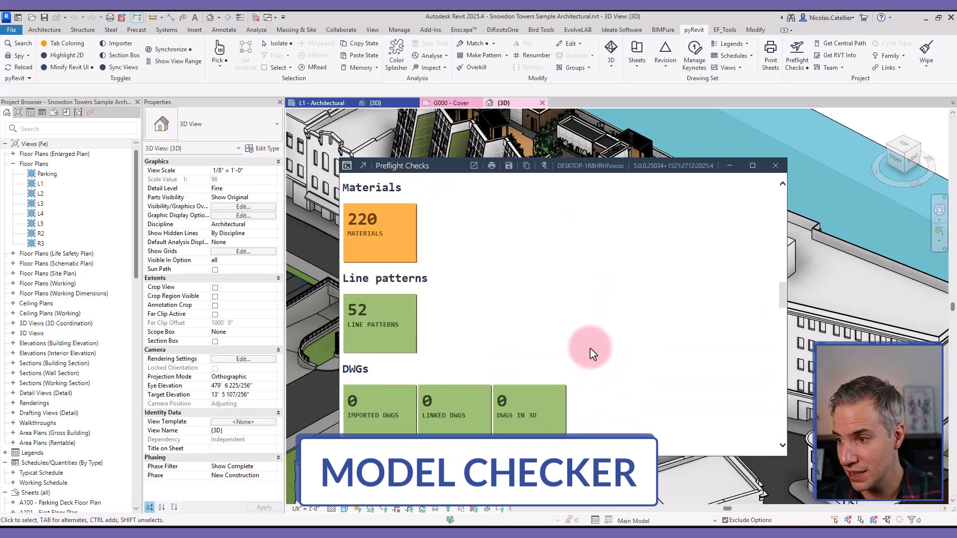
scroll(down, 3)
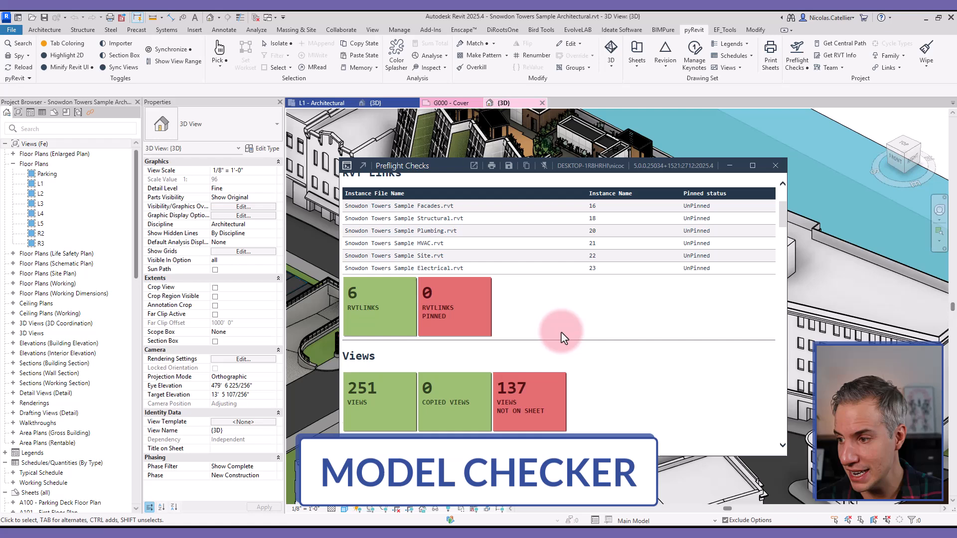
scroll(down, 3)
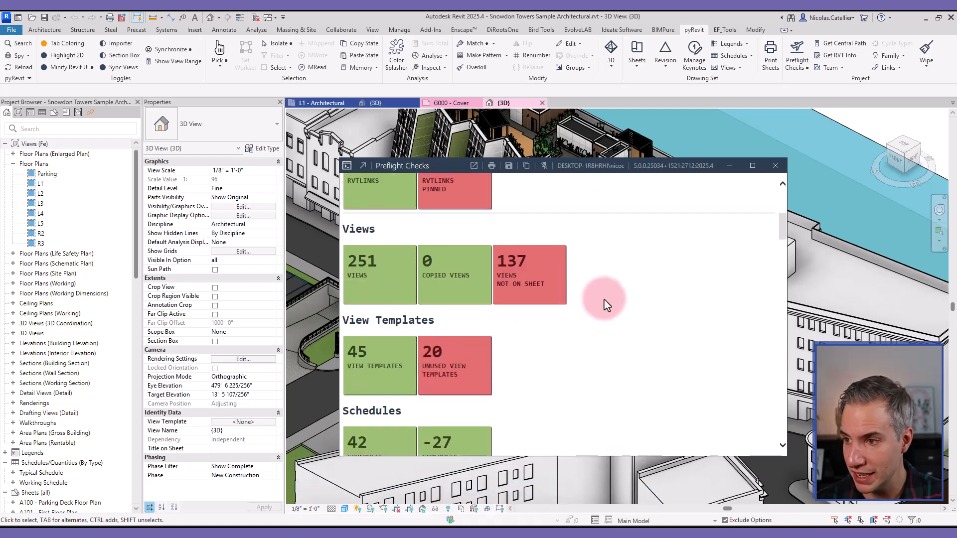
scroll(down, 3)
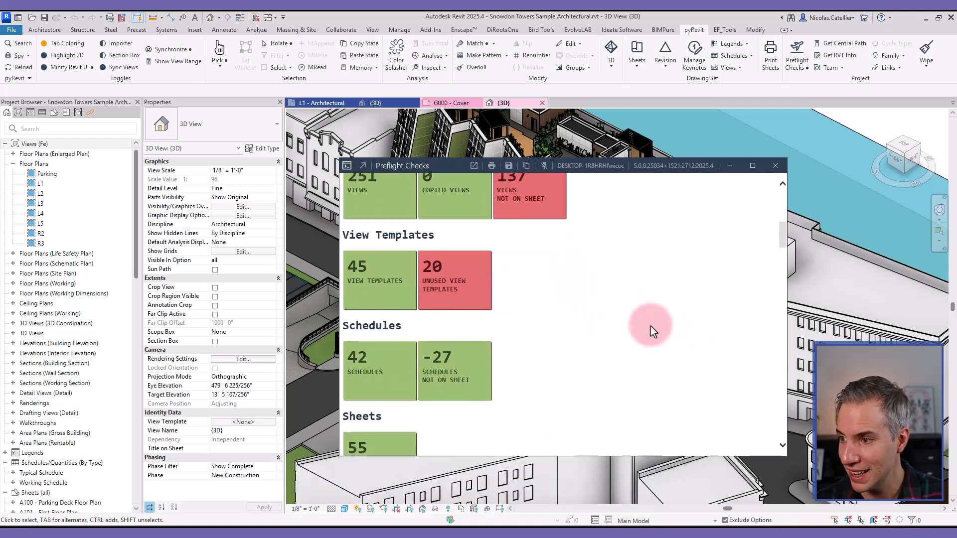
mouse_move(660, 332)
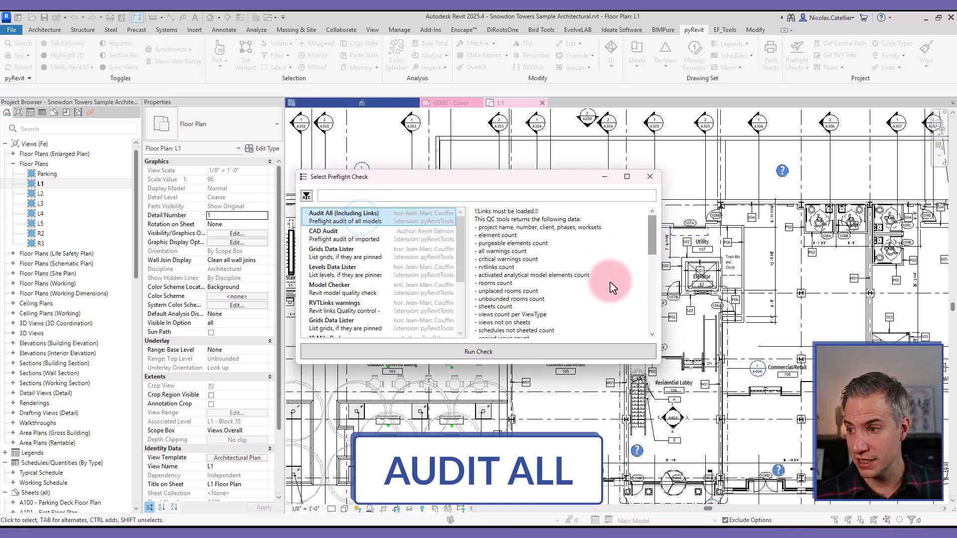
click(479, 351)
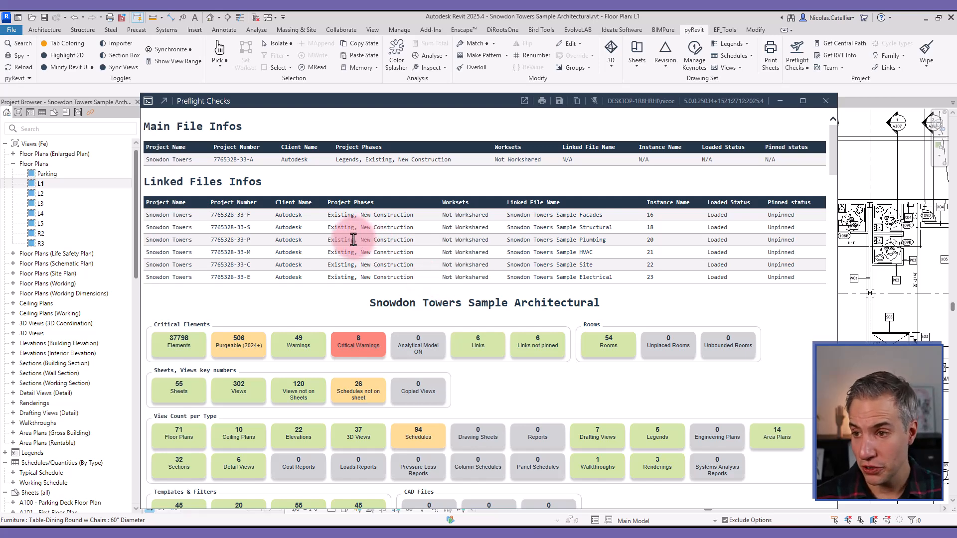
scroll(down, 3)
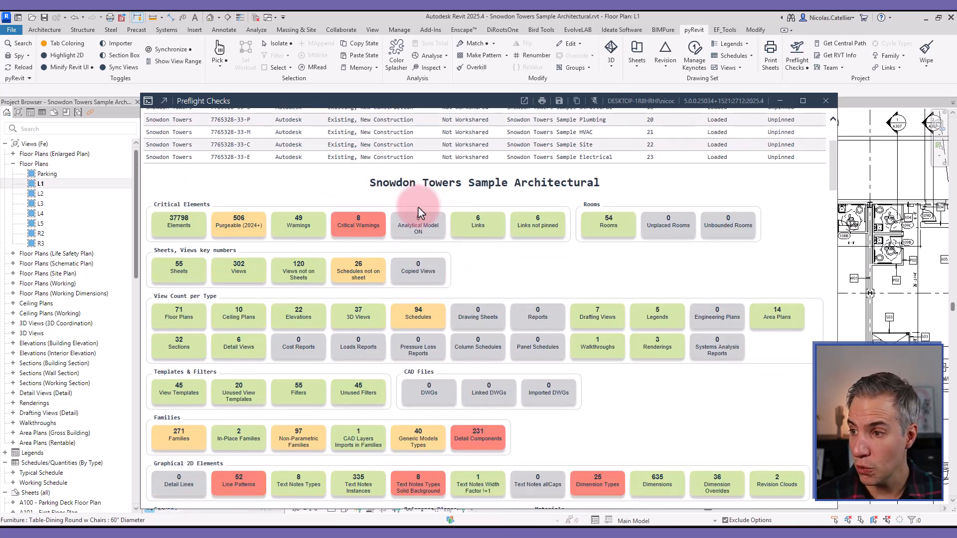
scroll(down, 3)
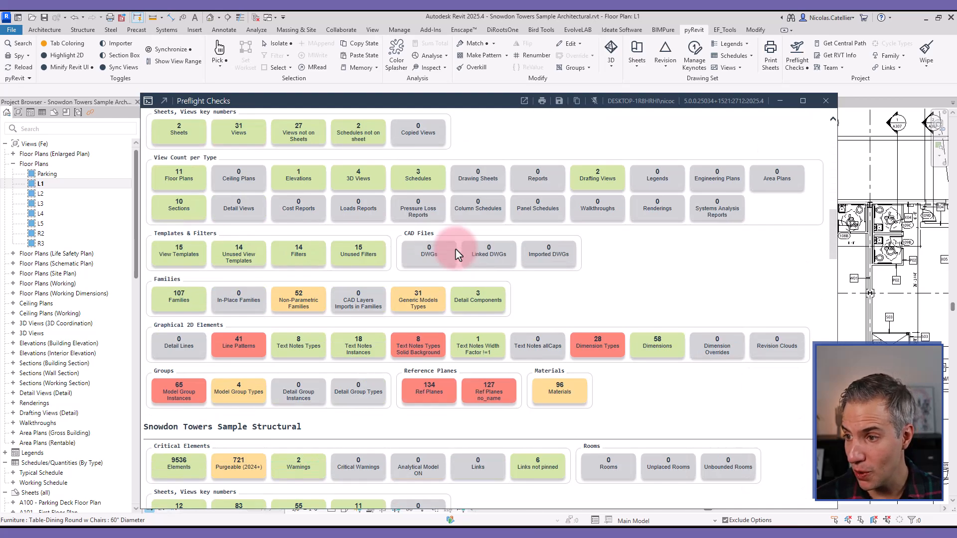
scroll(down, 3)
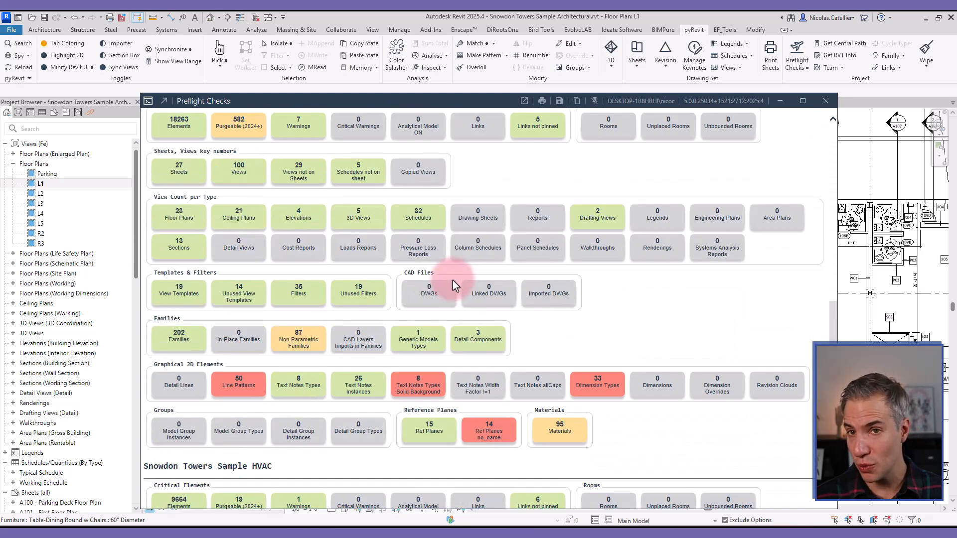
scroll(down, 3)
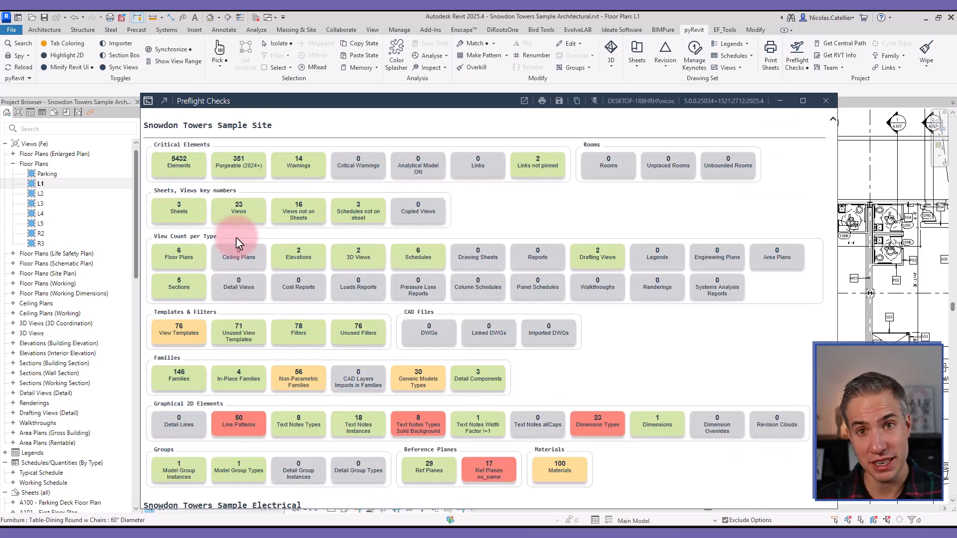
mouse_move(212, 407)
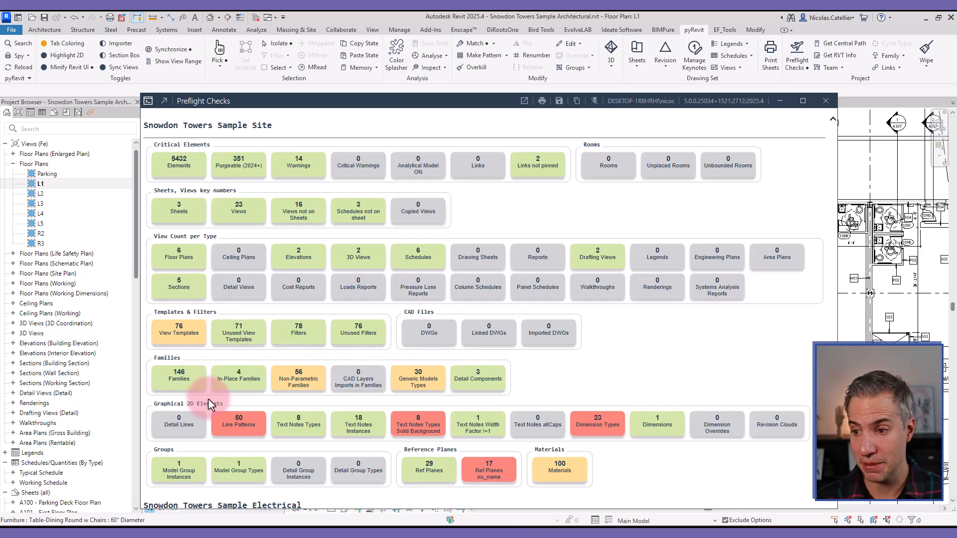
mouse_move(196, 363)
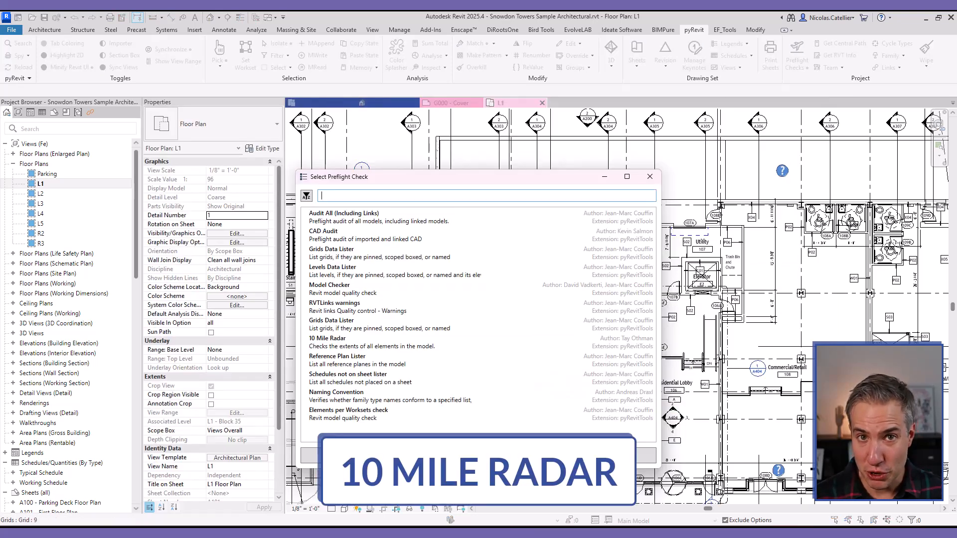
mouse_move(325, 365)
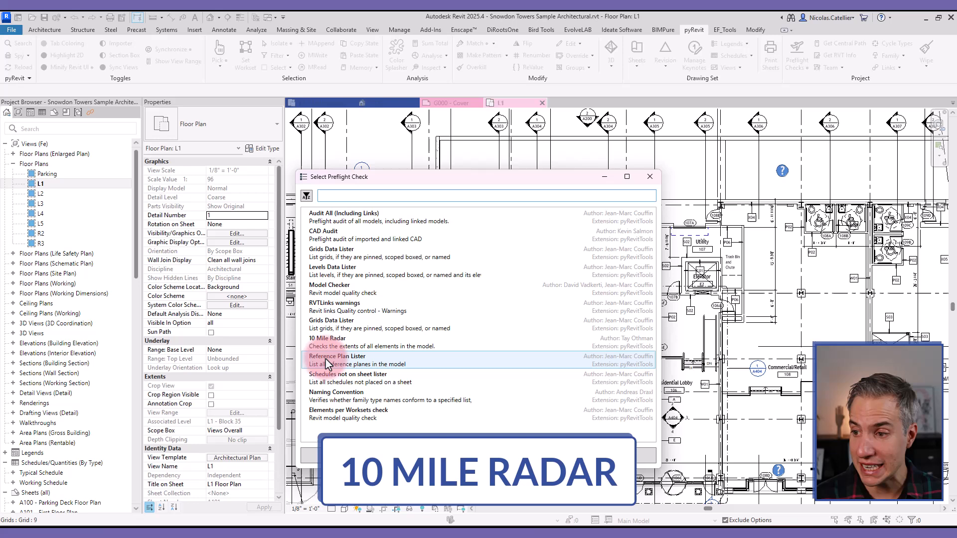
mouse_move(640, 399)
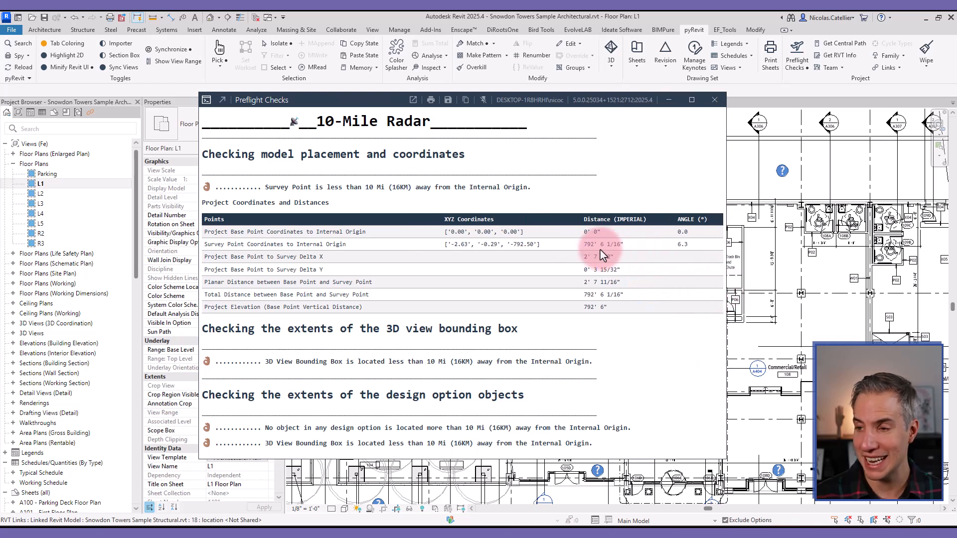
mouse_move(209, 361)
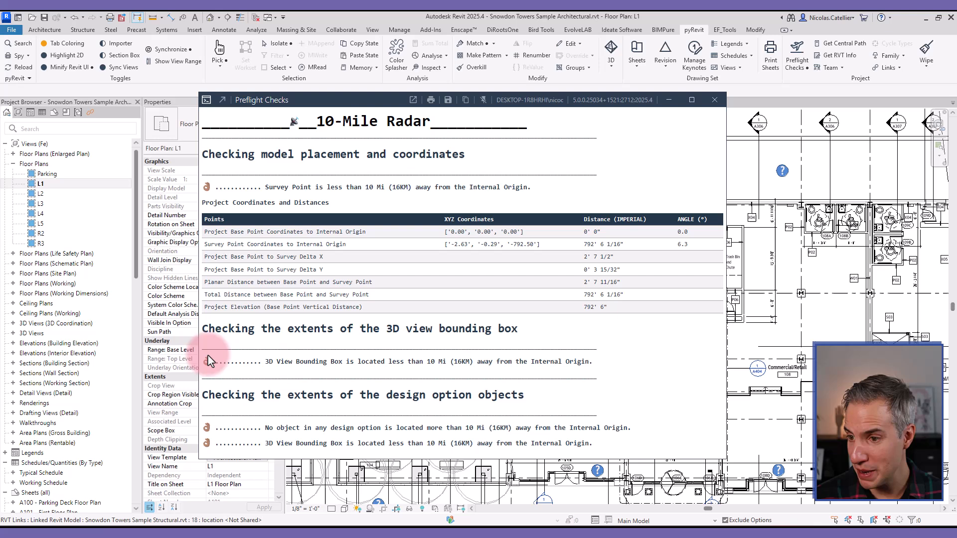
mouse_move(295, 376)
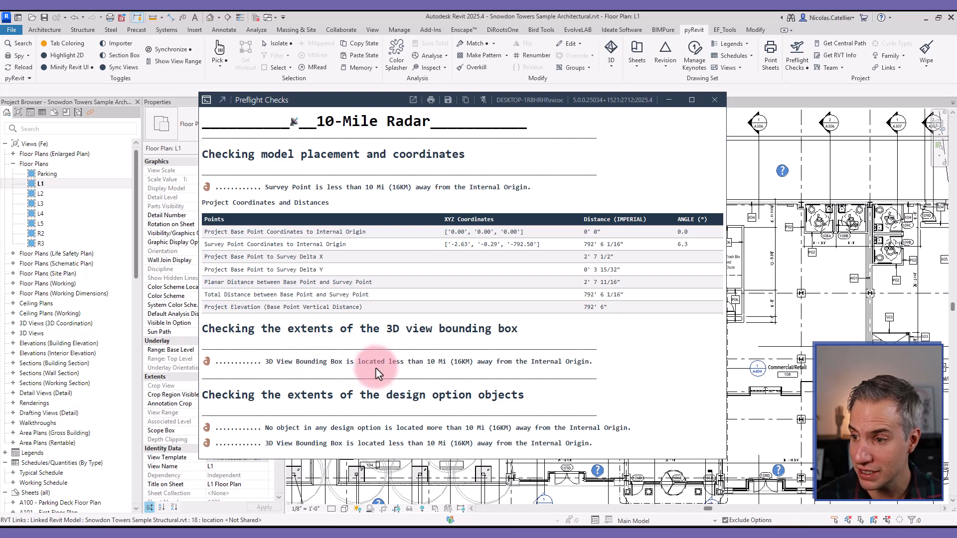
mouse_move(463, 363)
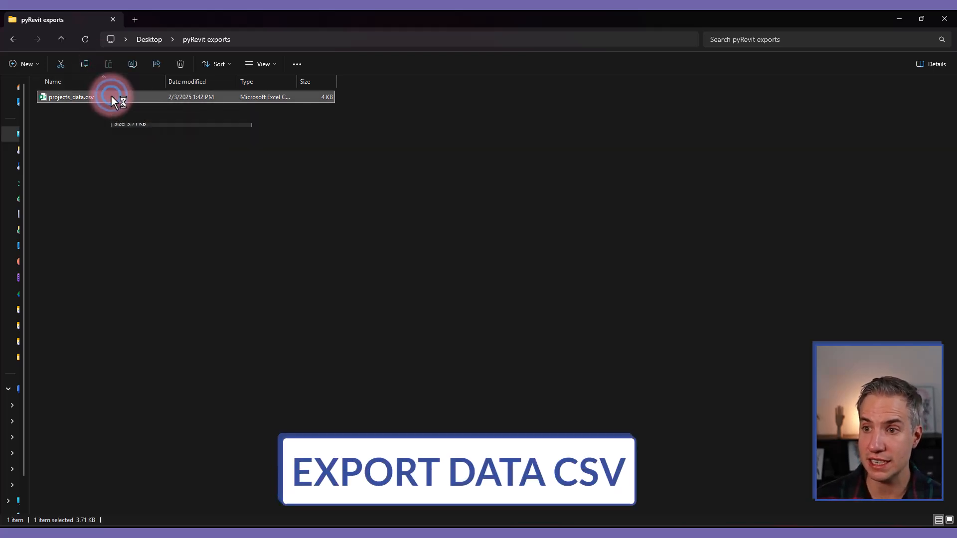
Open projects_data.csv from the pyRevit exports folder in Excel.
double_click(70, 97)
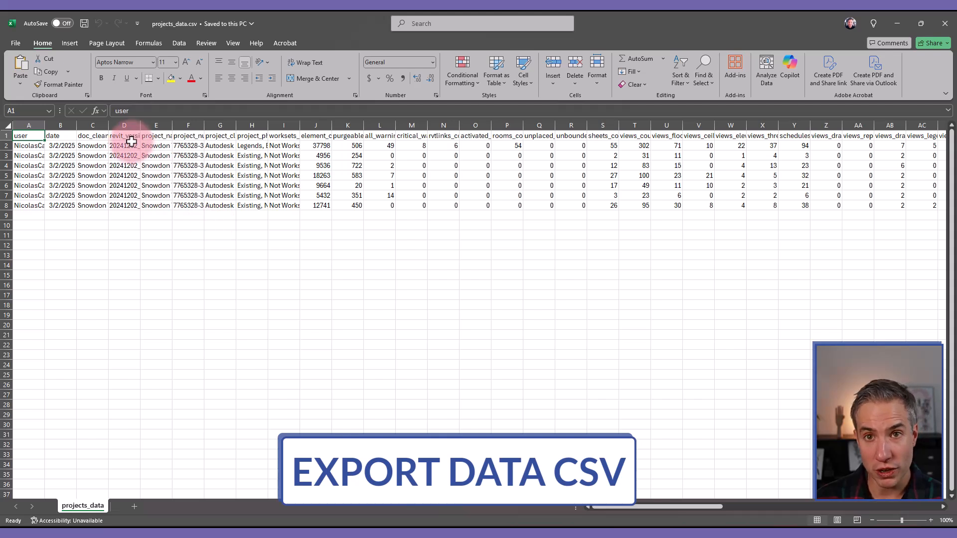
Widen a column and scroll right through the per-model statistics, then return to Revit's L1 plan.
drag(139, 127, 157, 126)
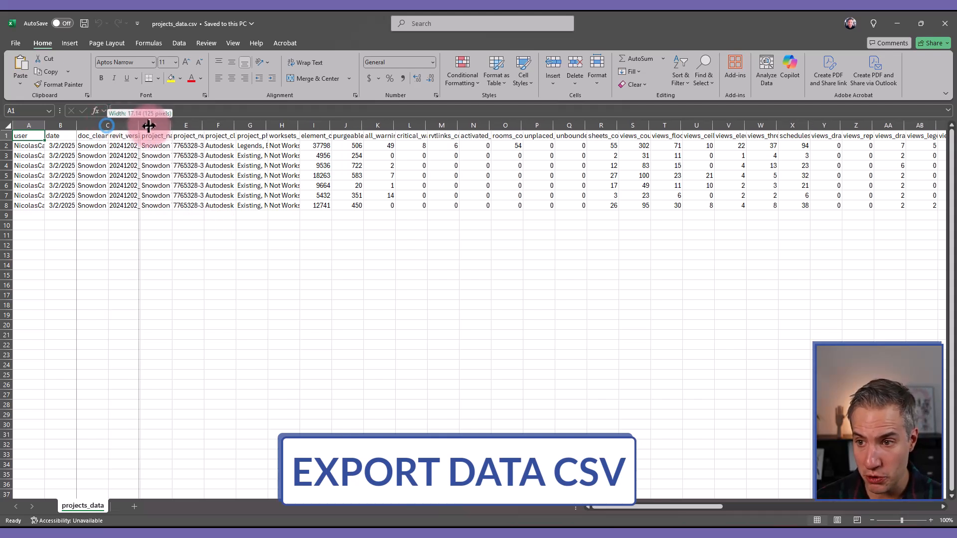
scroll(right, 3)
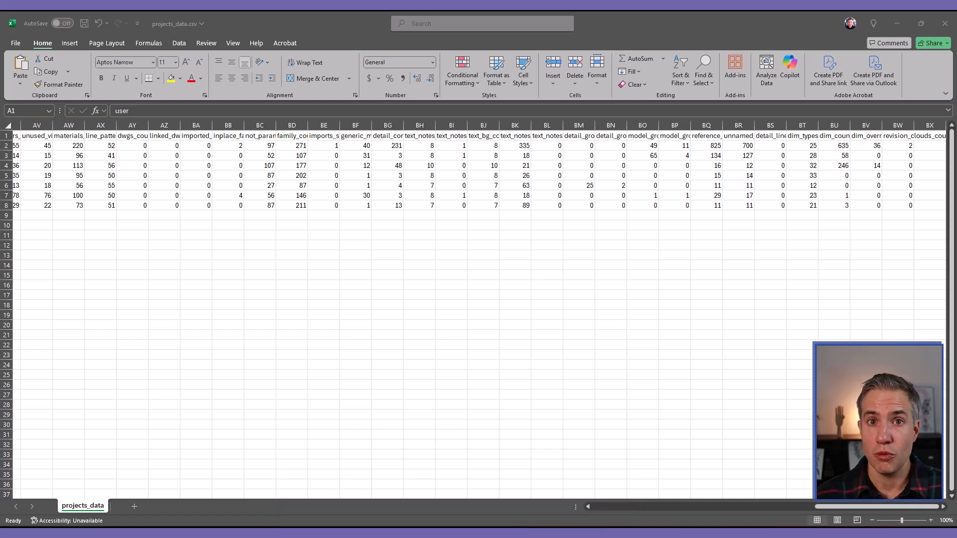
click(363, 166)
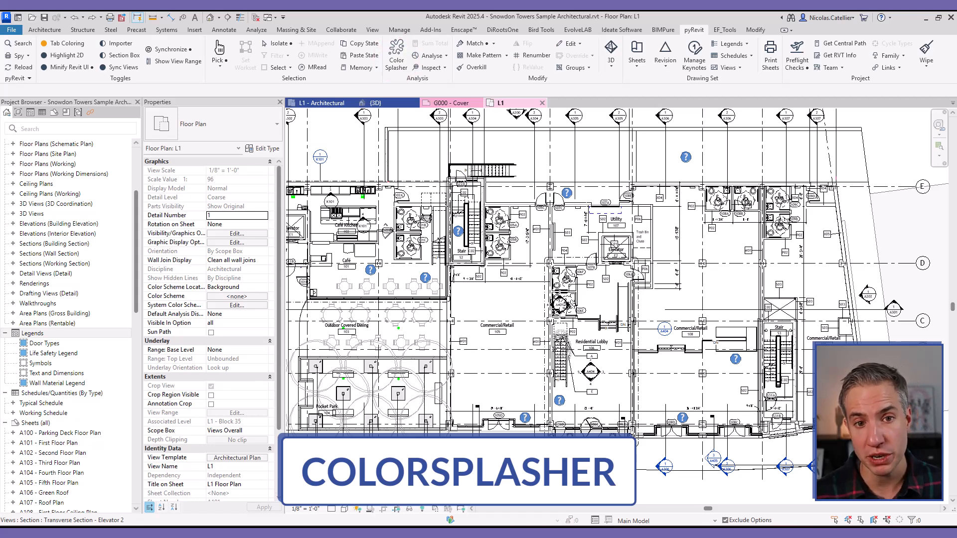
Start the Color Splasher tool from the pyRevit Analysis panel.
click(397, 46)
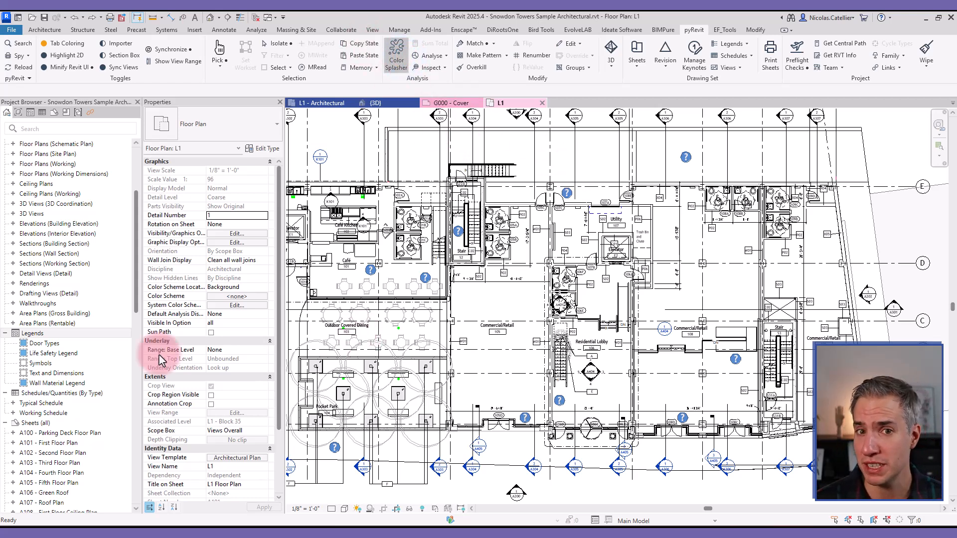
click(397, 52)
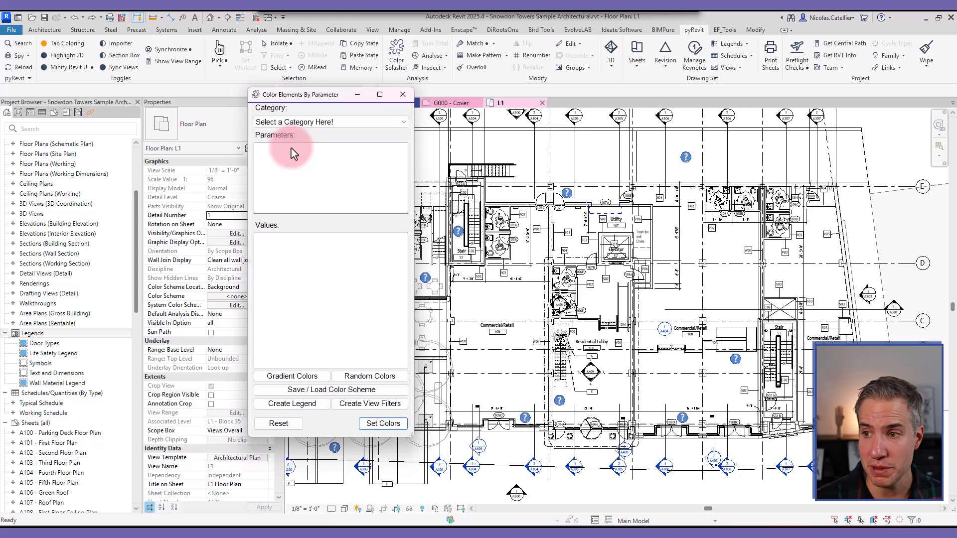
Colour the Walls category by Family and Type and apply the colours to the L1 plan.
click(330, 122)
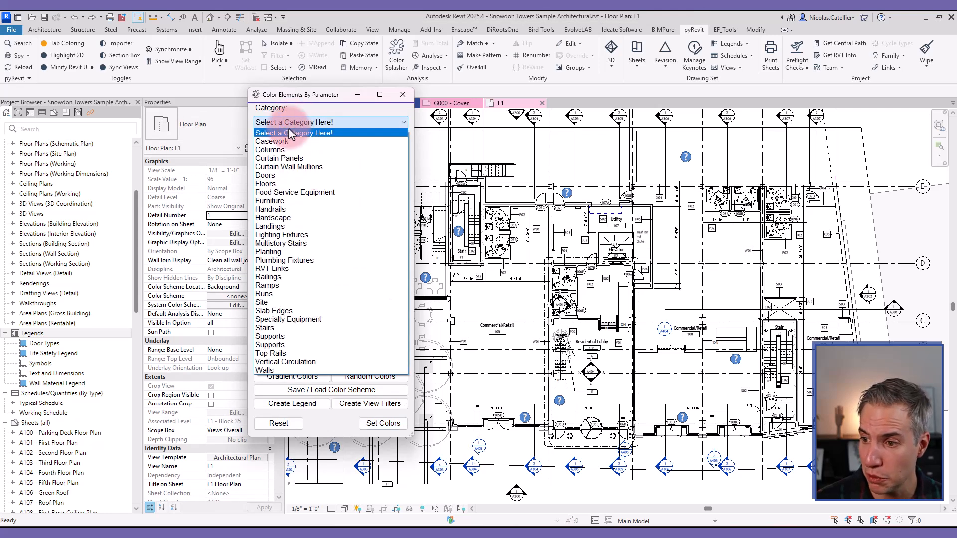
click(265, 370)
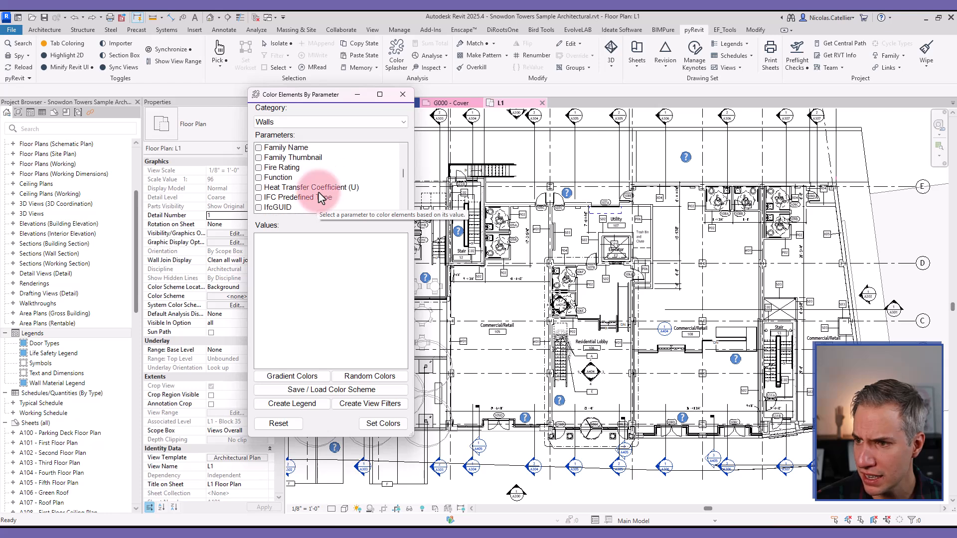
click(259, 148)
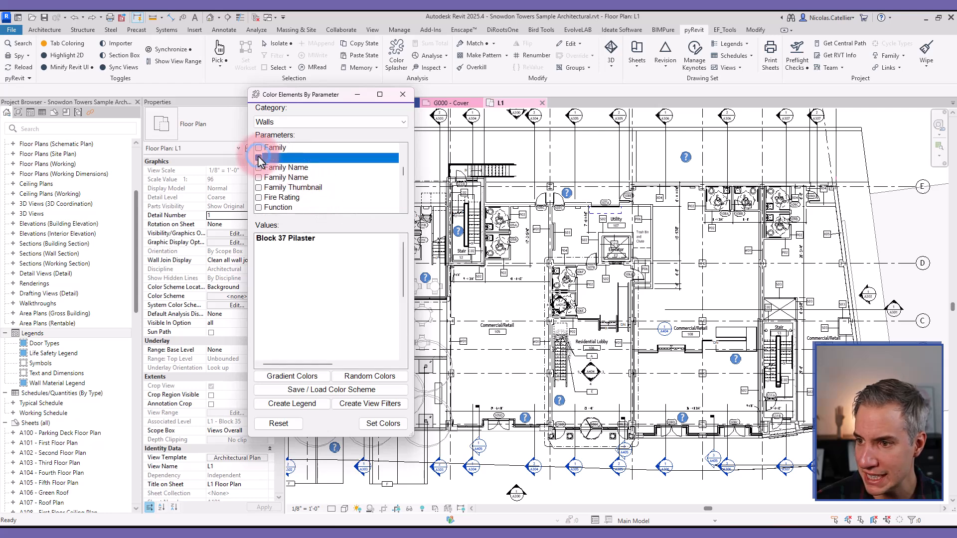
click(258, 157)
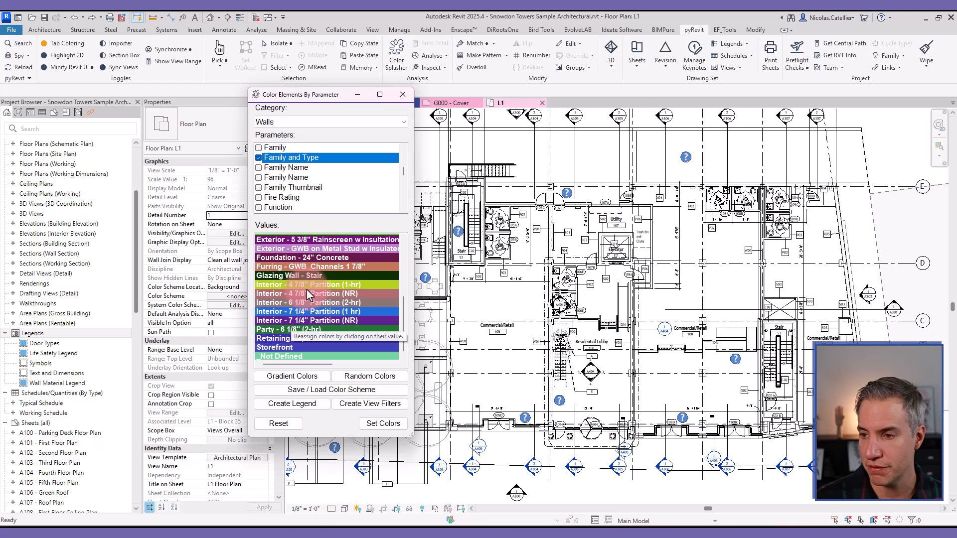
click(383, 424)
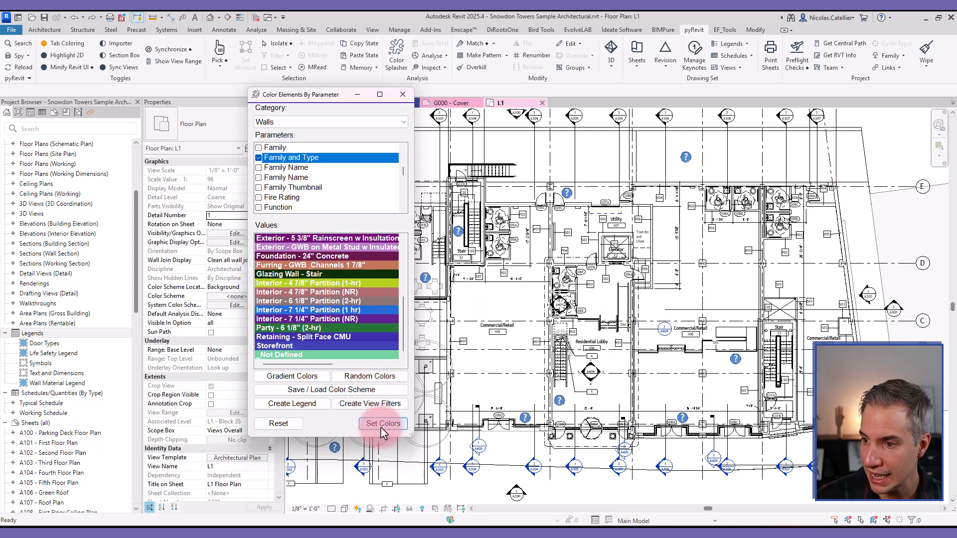
click(383, 424)
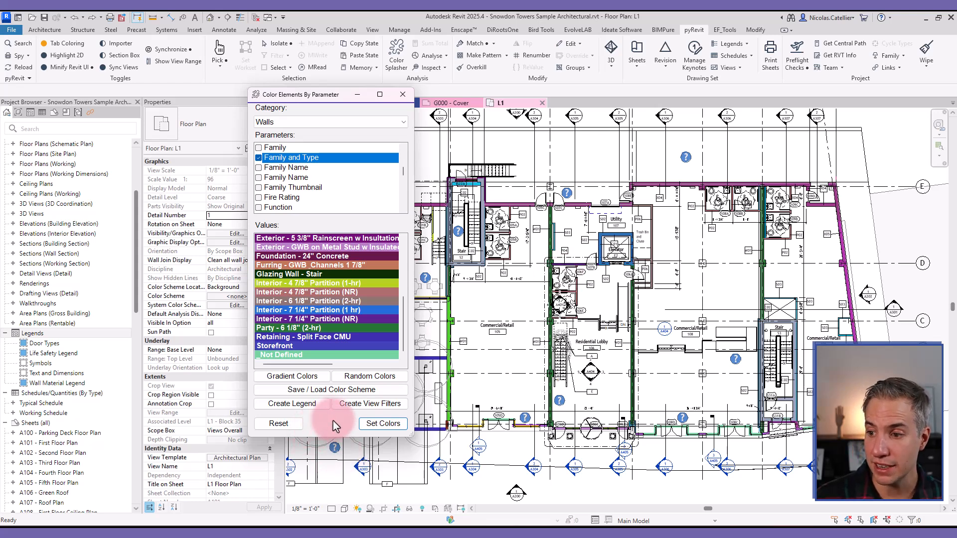
mouse_move(293, 411)
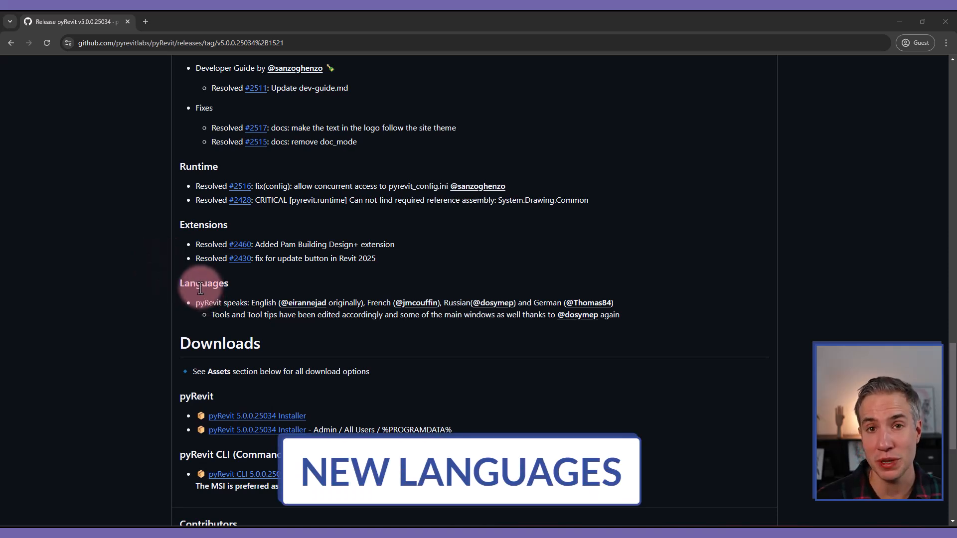
mouse_move(255, 315)
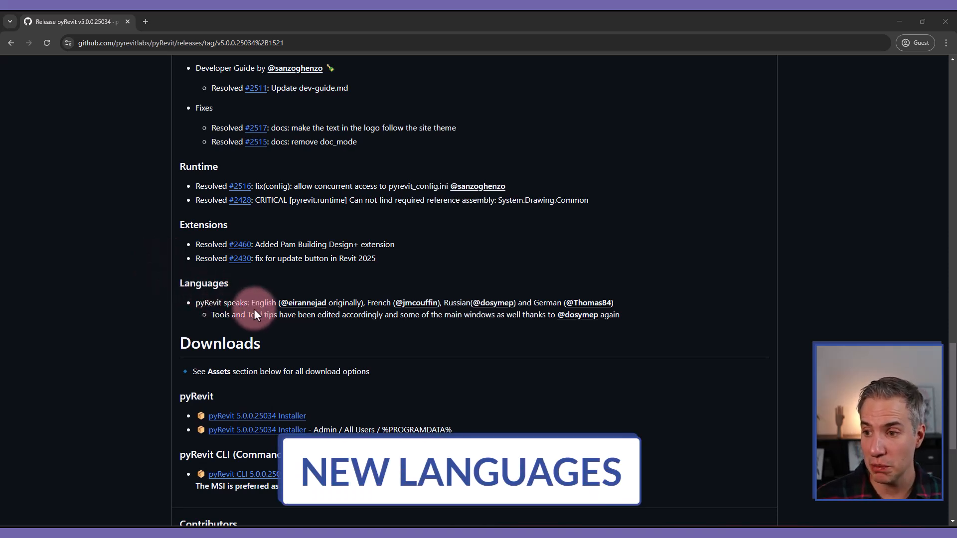
mouse_move(415, 282)
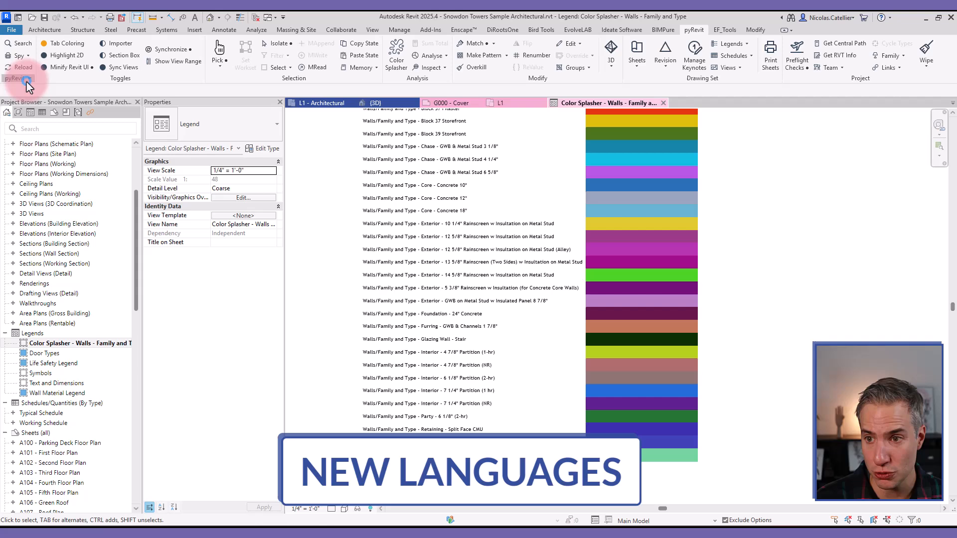
Expand the pyRevit panel and bring up the pyRevit Settings window.
click(18, 77)
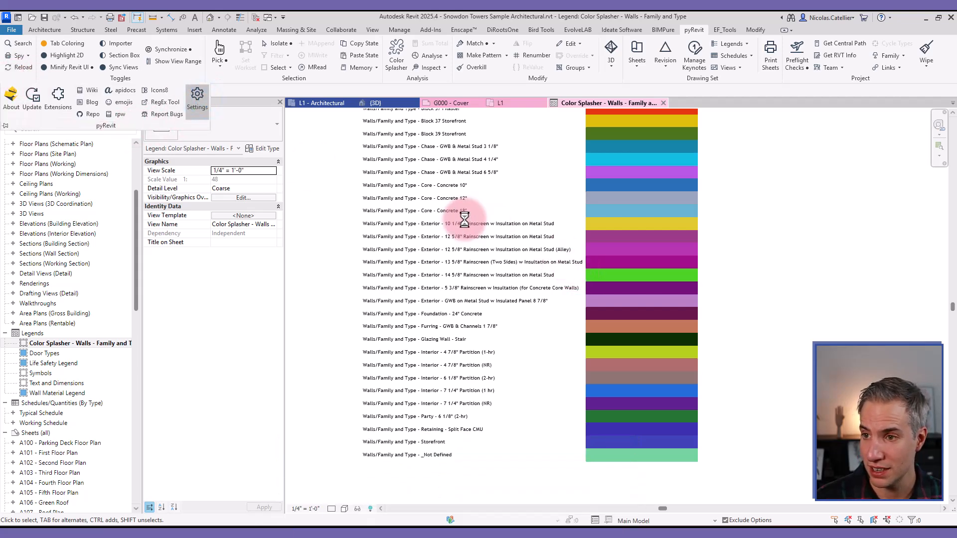
click(197, 90)
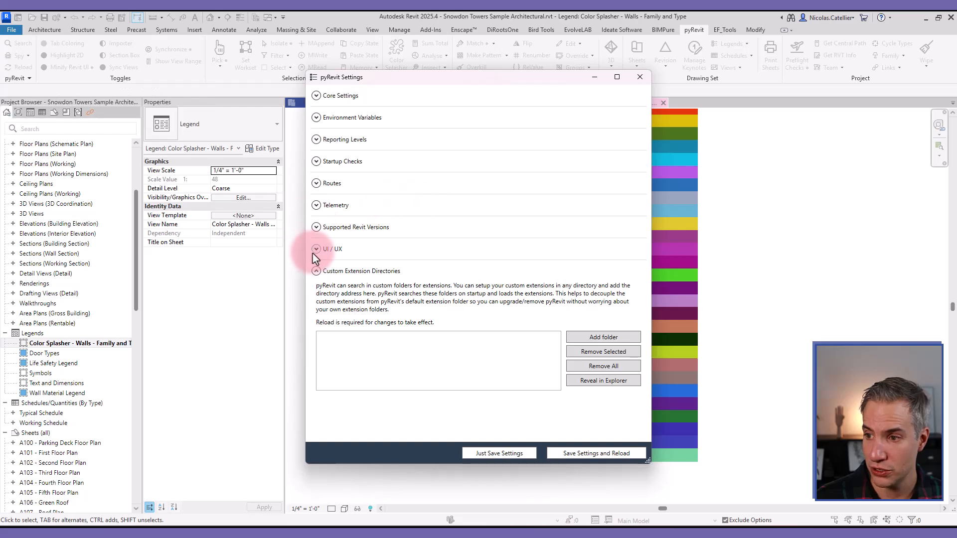
Set the UI language to français / French under UI / UX and save to reload pyRevit.
click(316, 250)
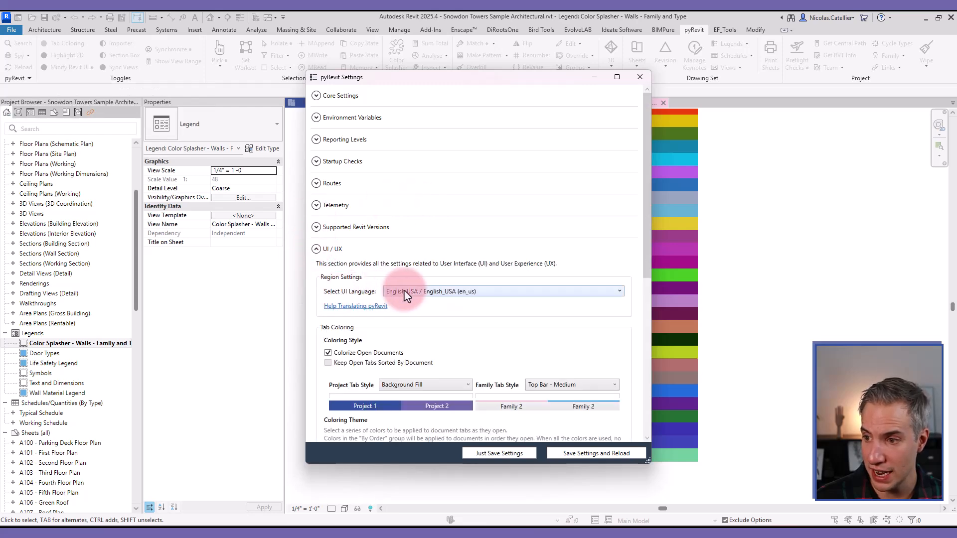
click(501, 292)
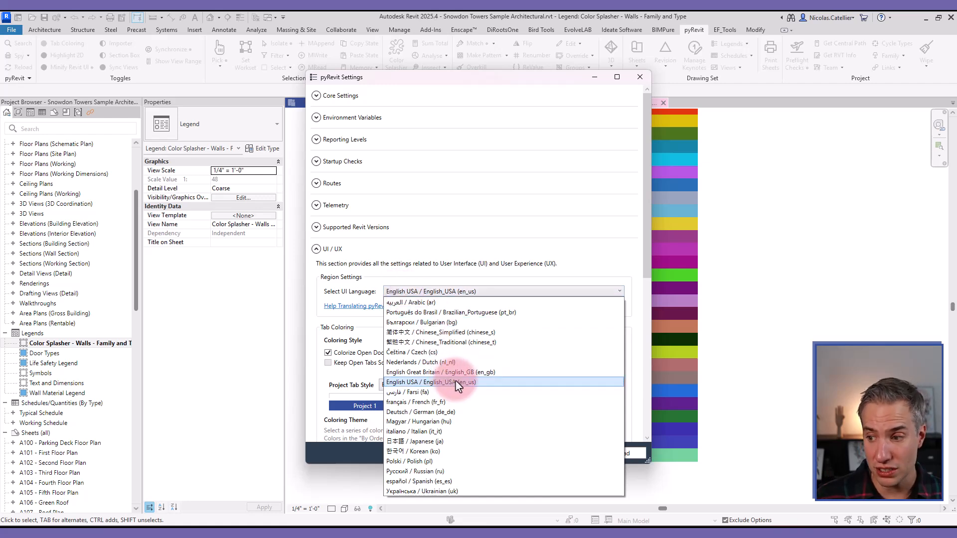
mouse_move(476, 422)
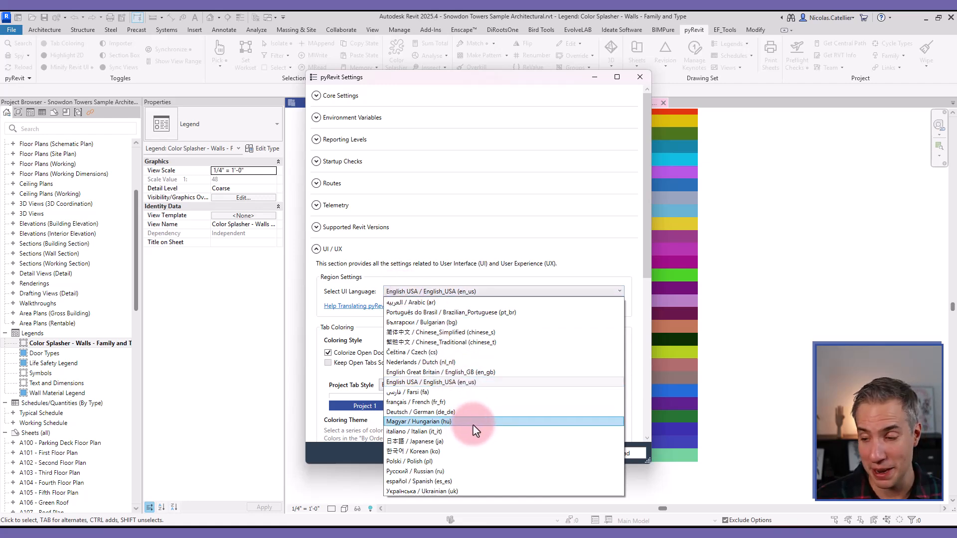
mouse_move(448, 365)
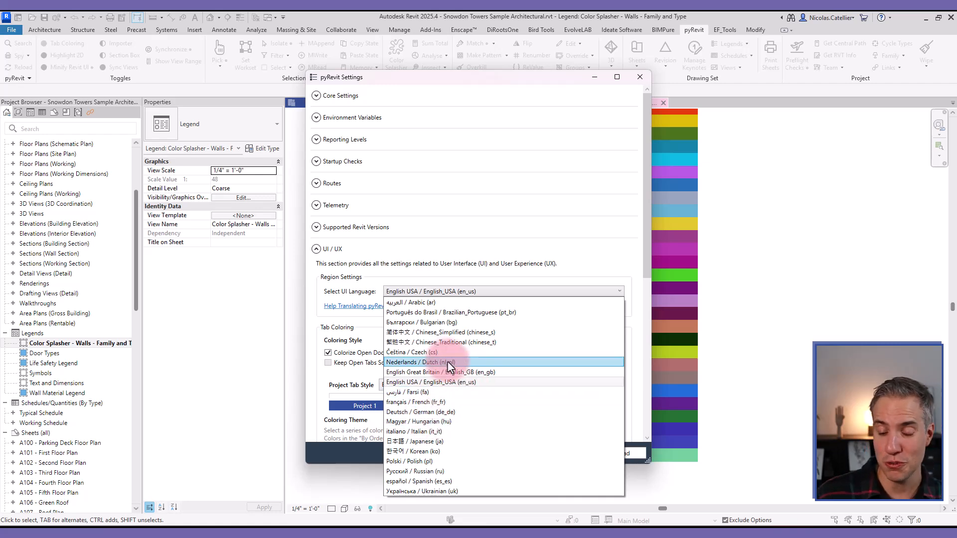
mouse_move(455, 373)
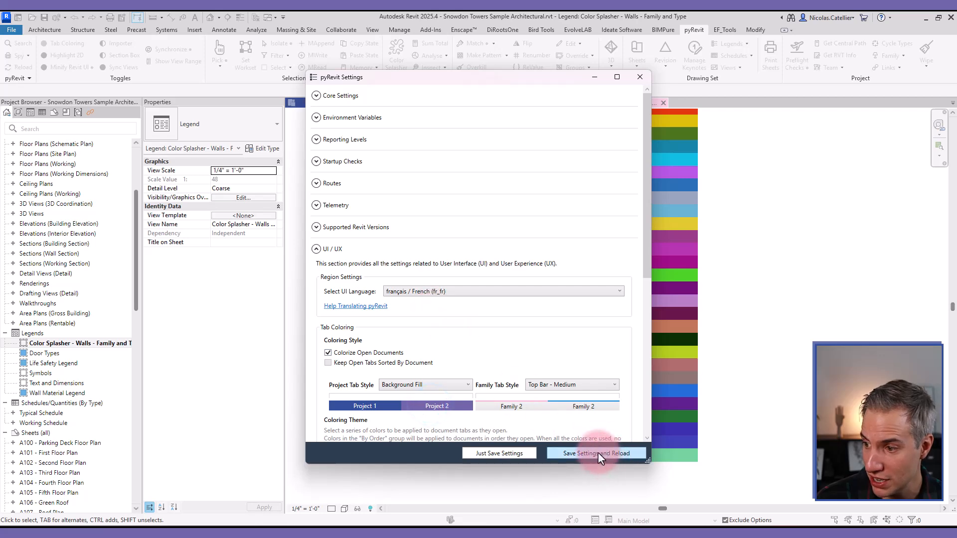
click(596, 453)
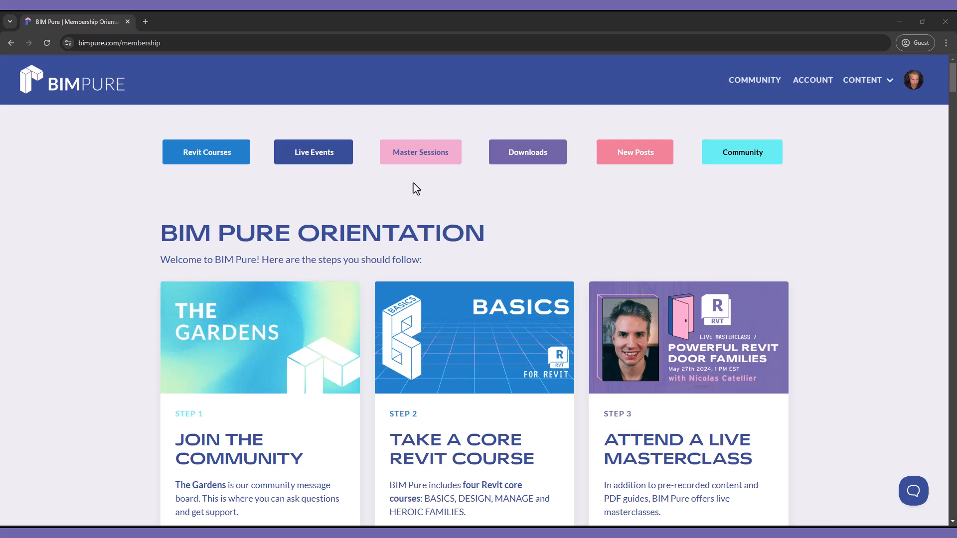
Enter the Develop a Custom Revit Toolbar course from the membership page.
scroll(down, 3)
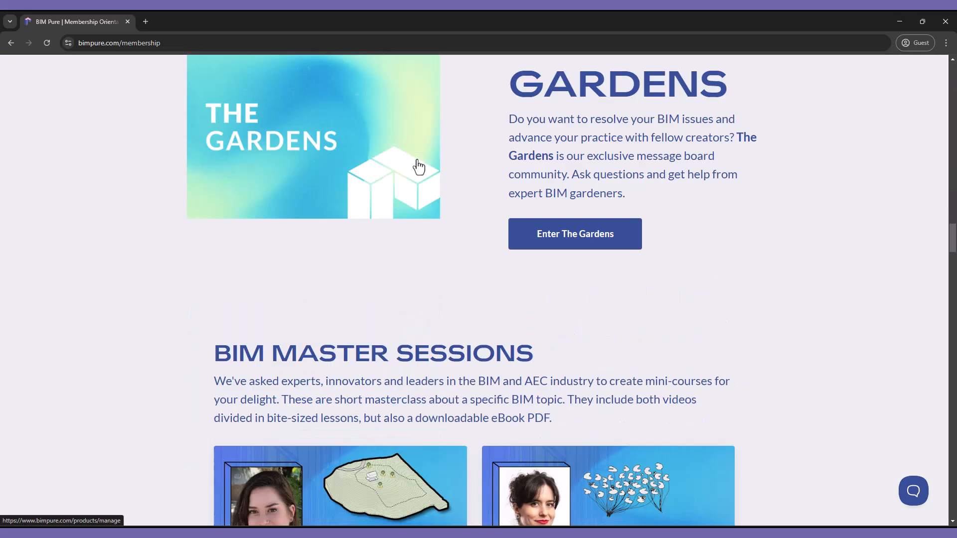
scroll(down, 3)
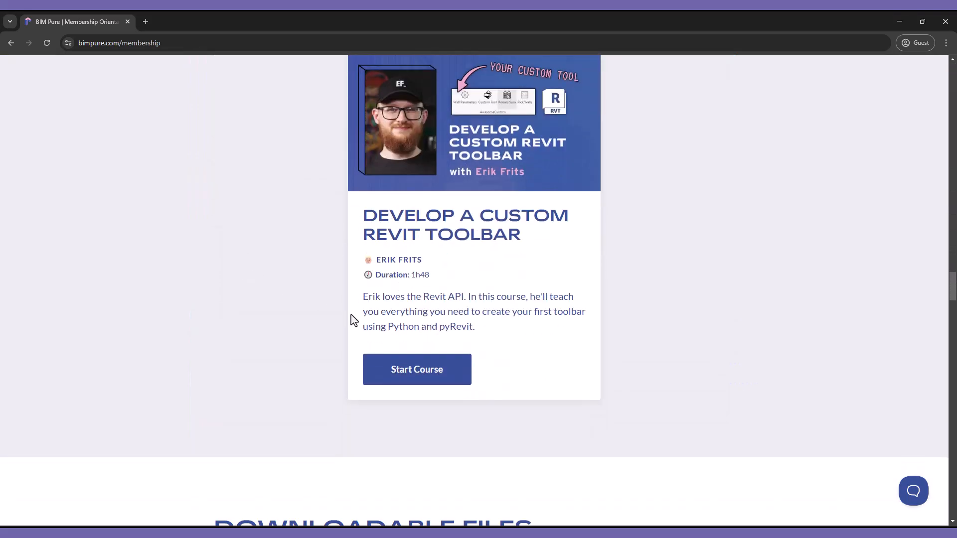
click(417, 369)
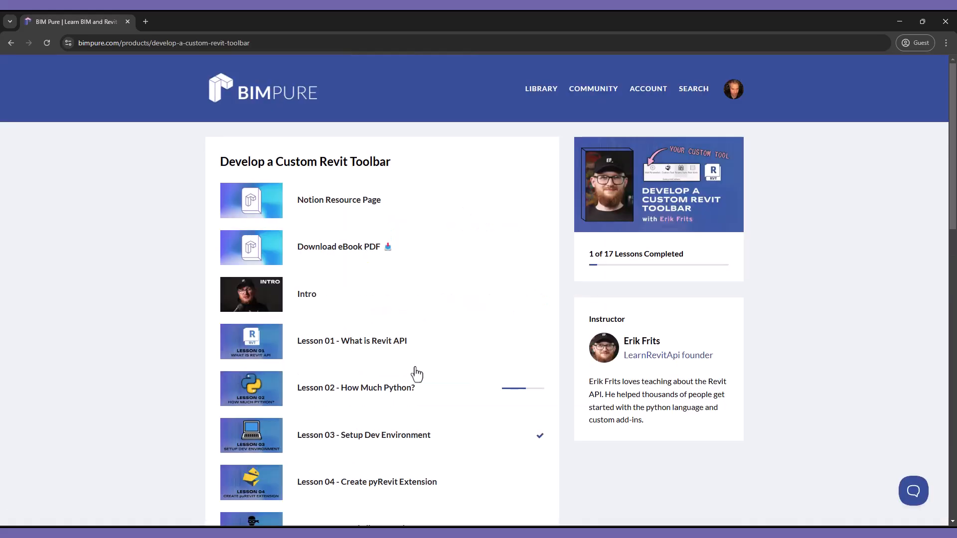
View Lesson 03 - Setup Dev Environment, then the course sales page's contents list.
click(364, 435)
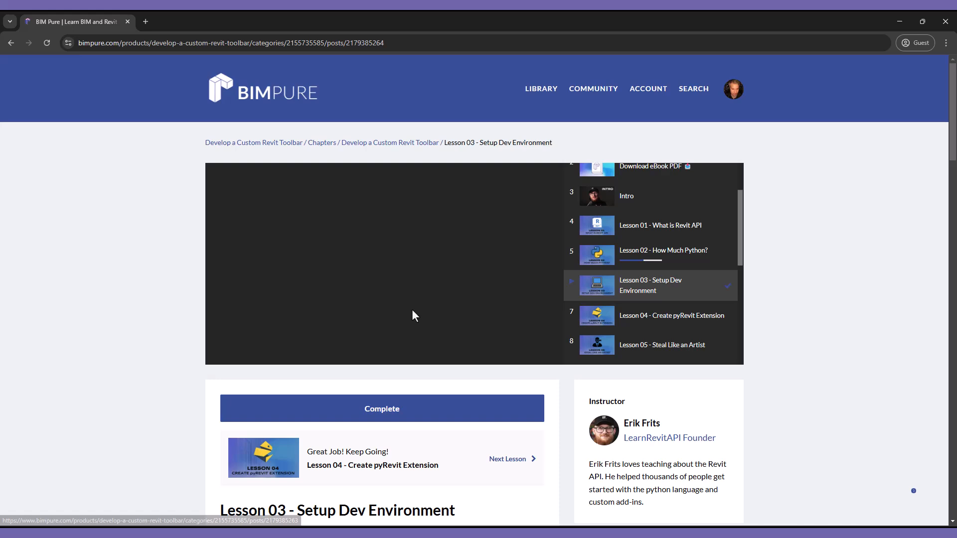
click(414, 315)
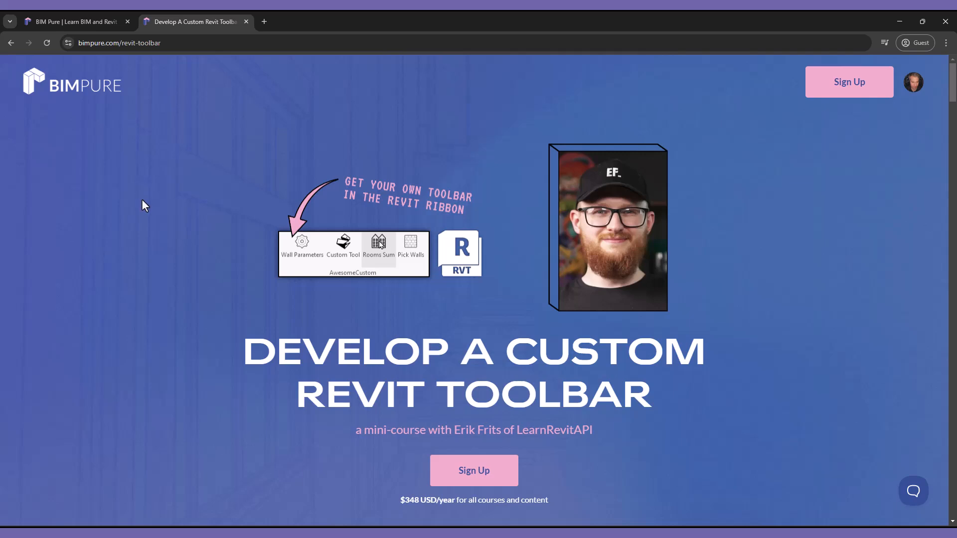
scroll(down, 3)
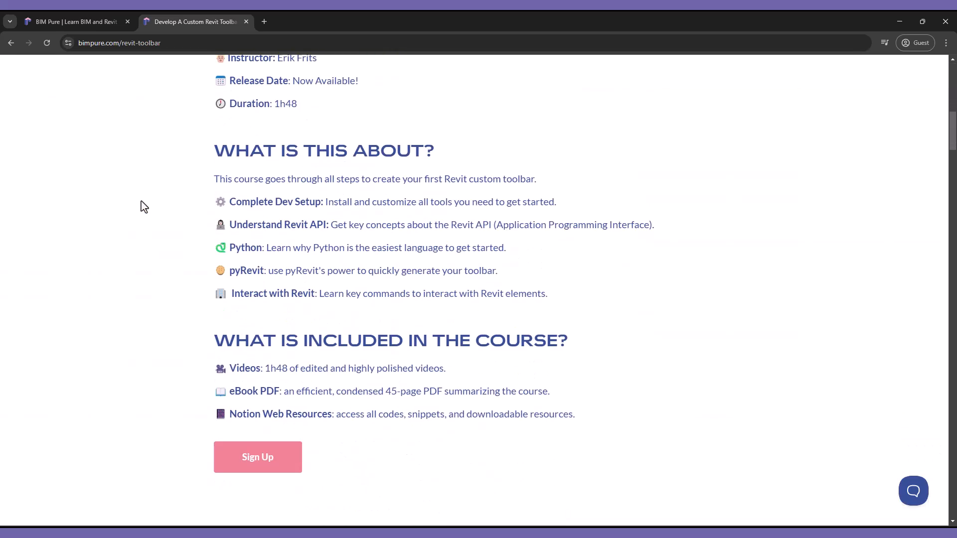